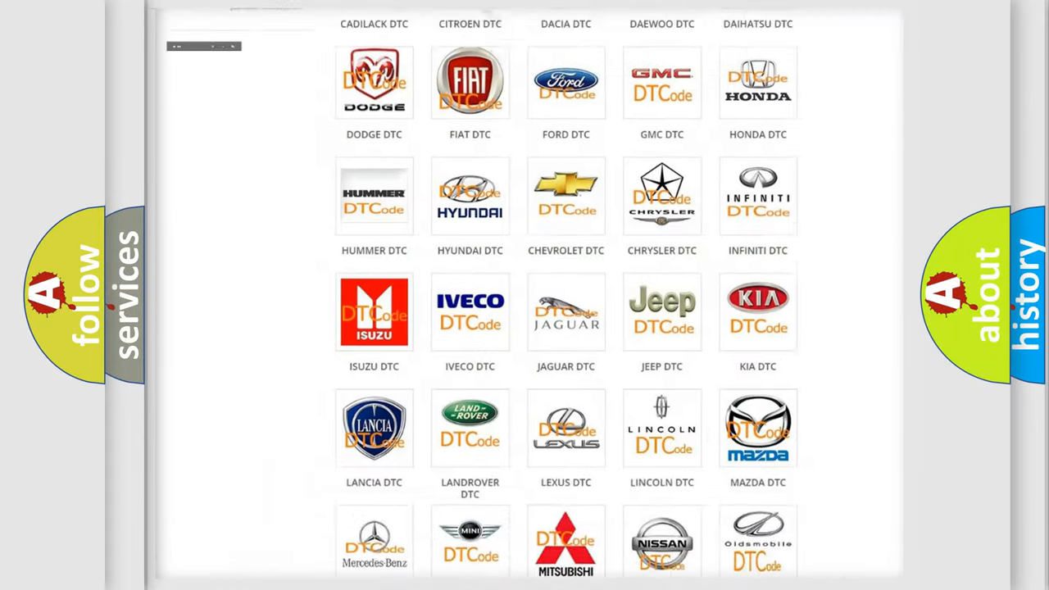
Open the Nissan DTC page and scroll through its trouble code subcategories and back up
{"action": "scroll", "scroll_direction": "up", "scroll_amount": 3}
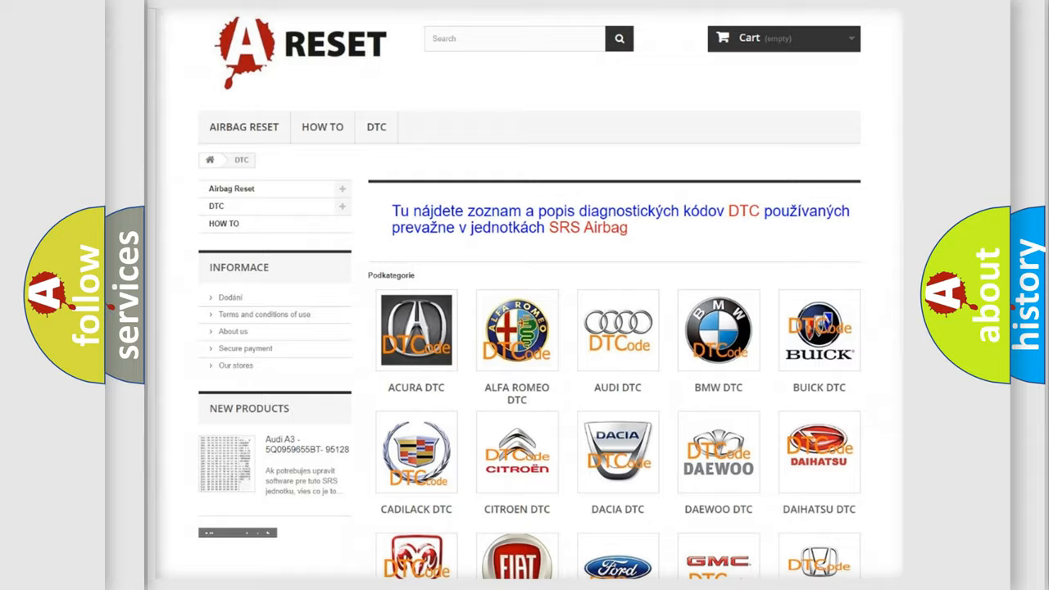
{"action": "scroll", "scroll_direction": "down", "scroll_amount": 3}
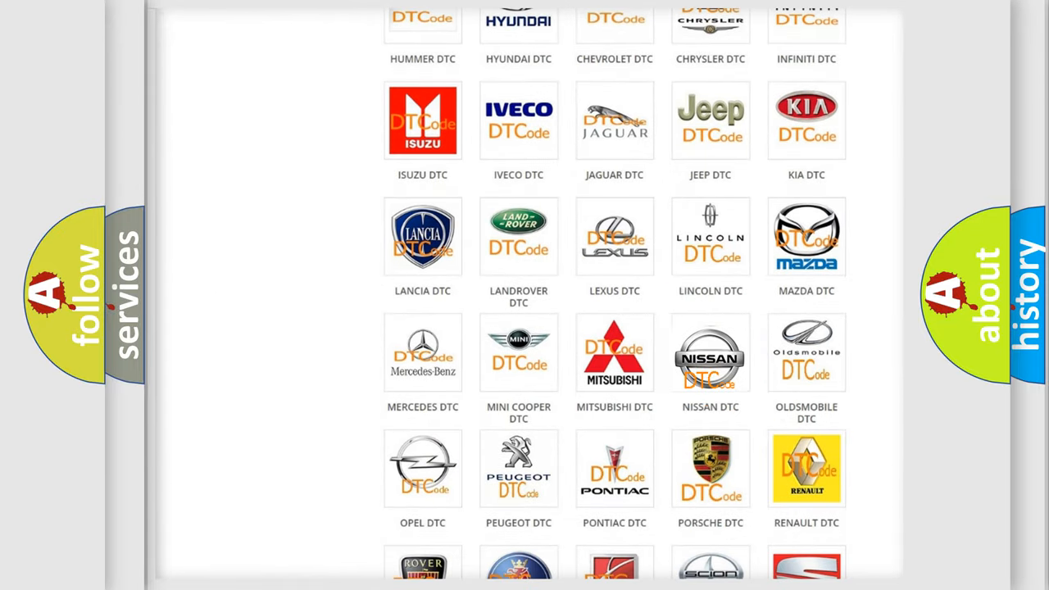
{"action": "left_click", "coordinate": [710, 352]}
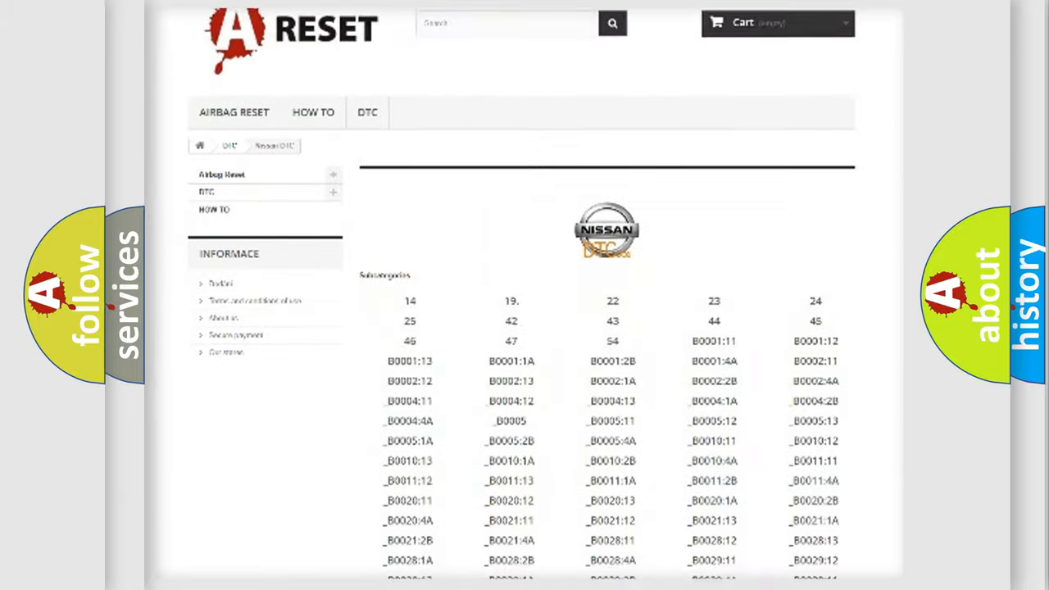
{"action": "scroll", "scroll_direction": "down", "scroll_amount": 3}
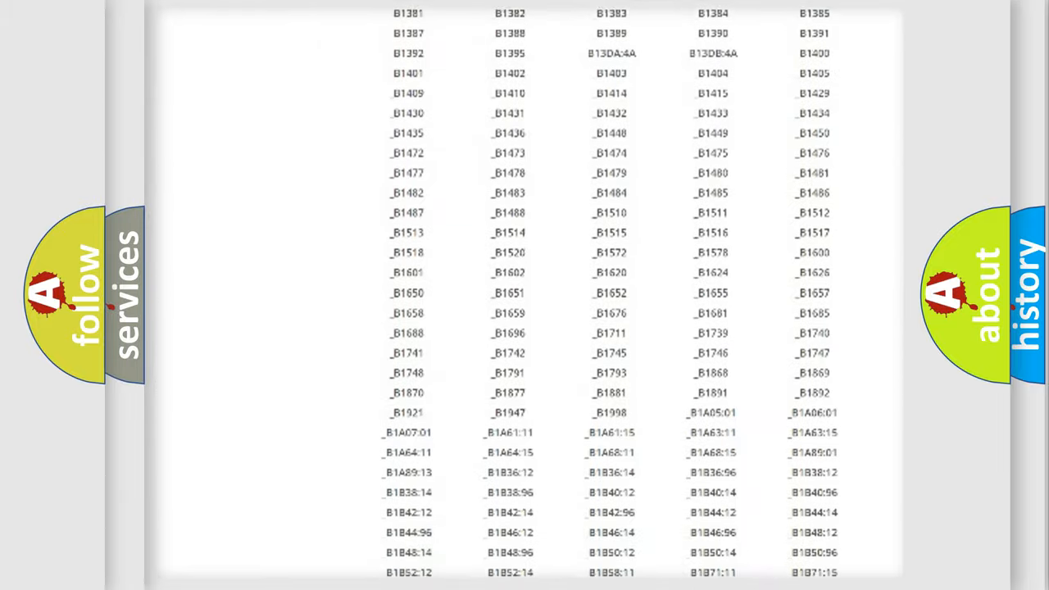
{"action": "scroll", "scroll_direction": "up", "scroll_amount": 3}
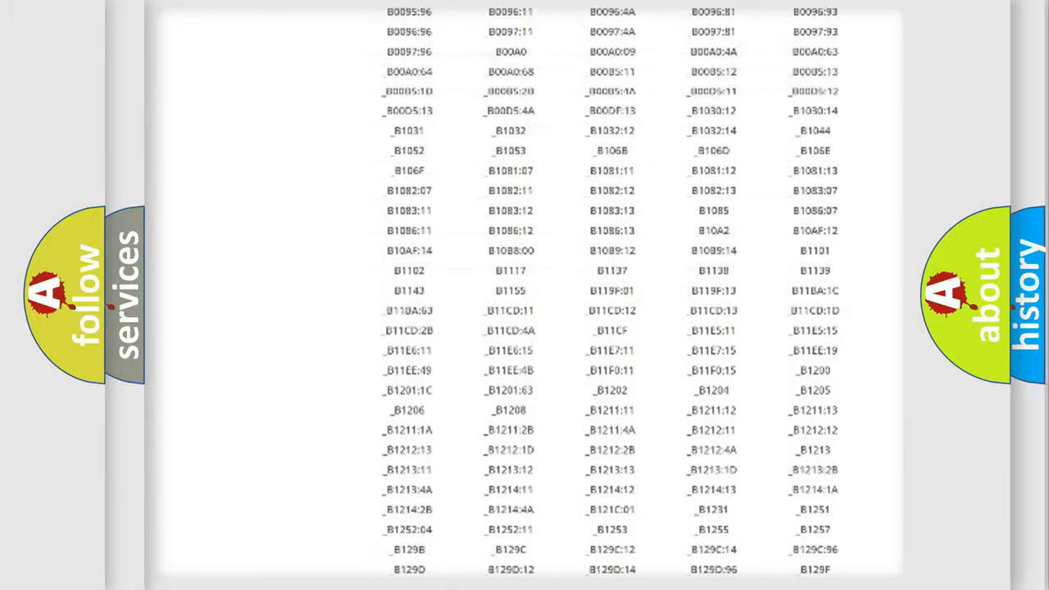
{"action": "scroll", "scroll_direction": "up", "scroll_amount": 3}
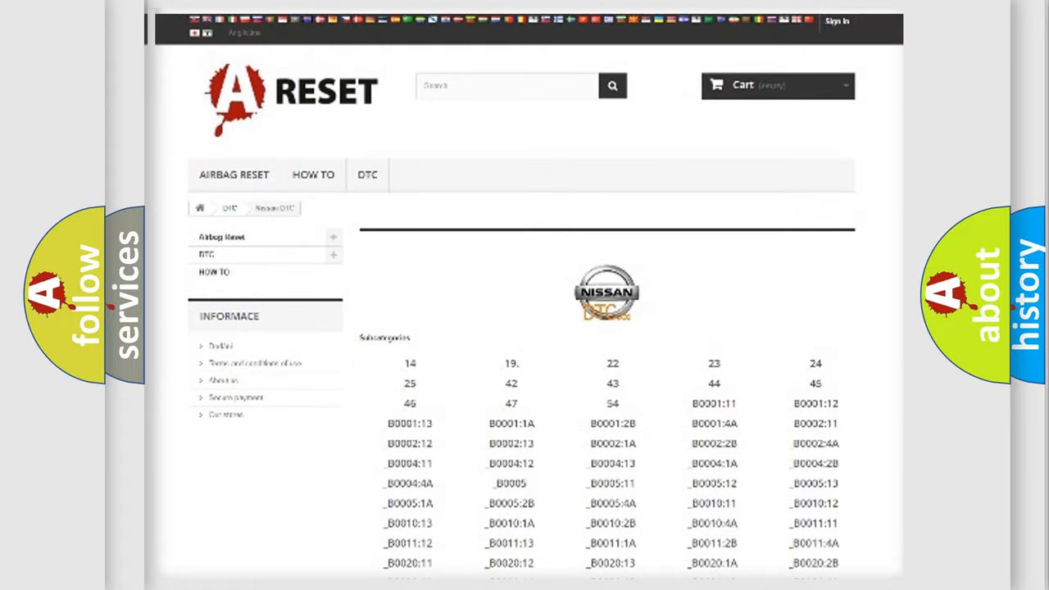